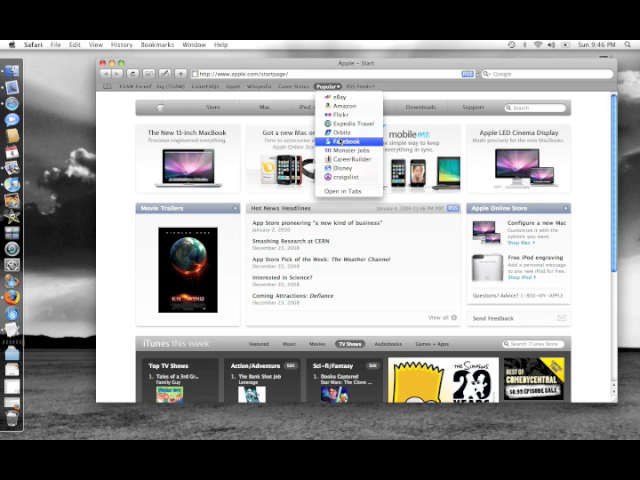
Go to the Facebook site from Safari's bookmarks
click(348, 140)
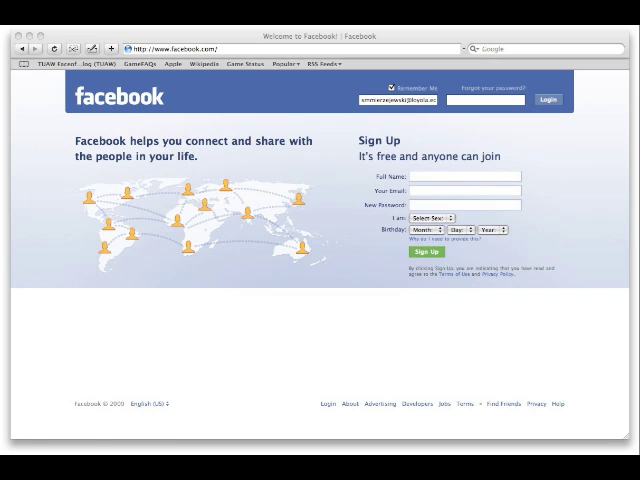
Log in to the Facebook account to reach the Requests page
click(548, 100)
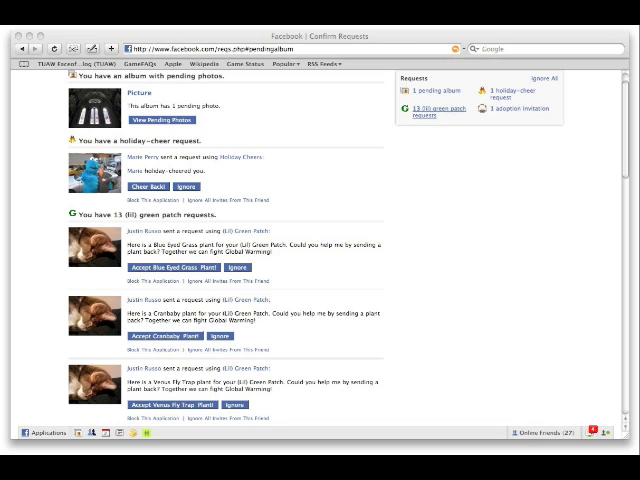
View the Picture album's pending photos and select the uploaded window photo
click(160, 116)
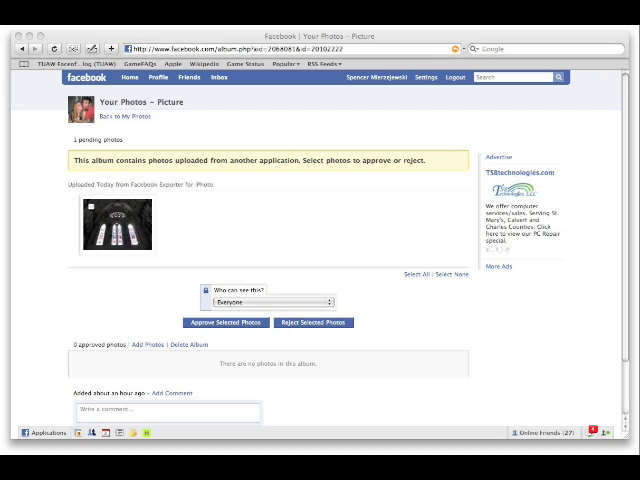
click(88, 204)
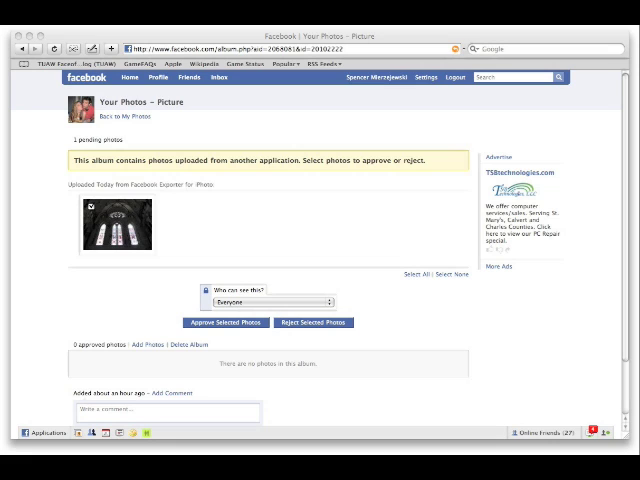
Approve the selected window photo so it appears in the Picture album
click(224, 322)
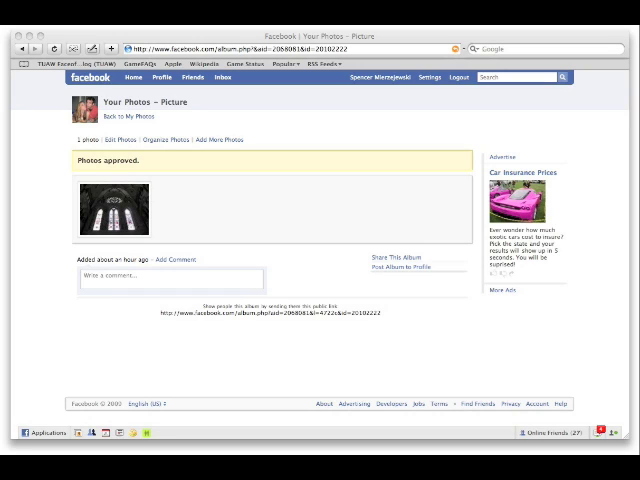
Edit the album and caption the window photo "This is a window!"
click(128, 140)
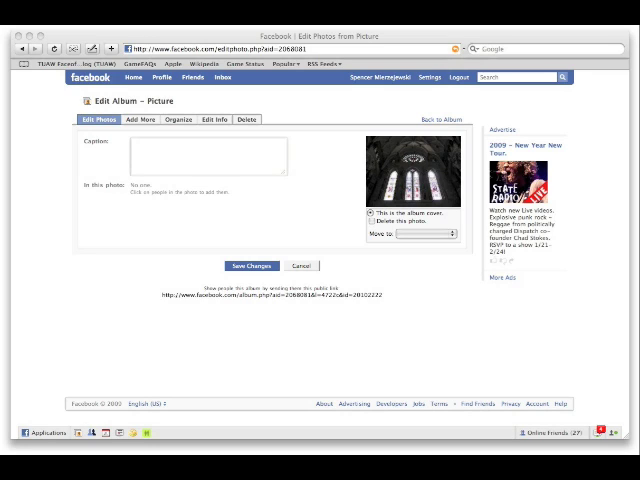
text(This is a window!)
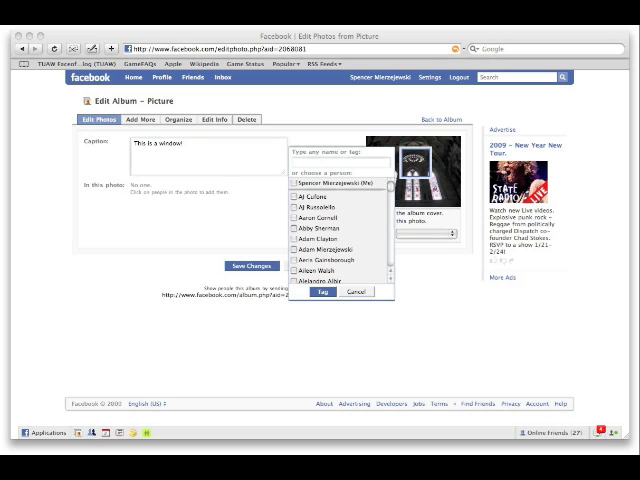
text(Michael M)
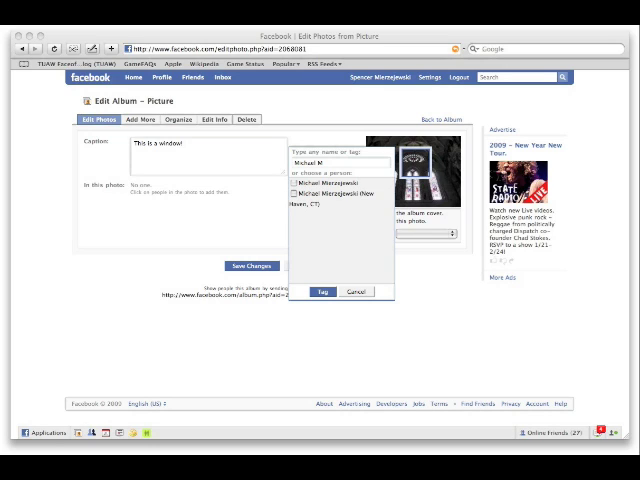
click(322, 292)
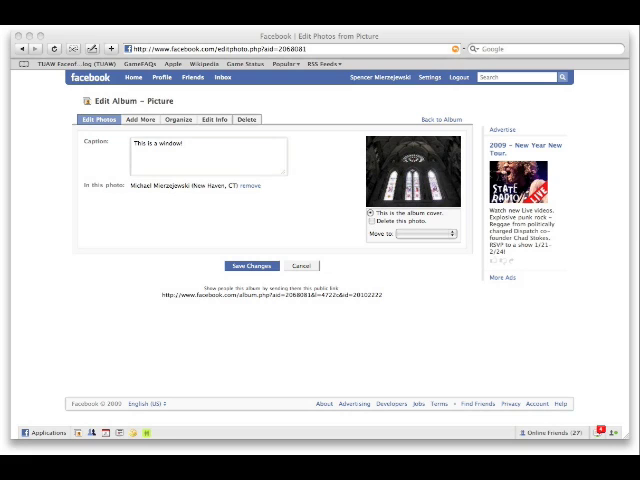
click(250, 264)
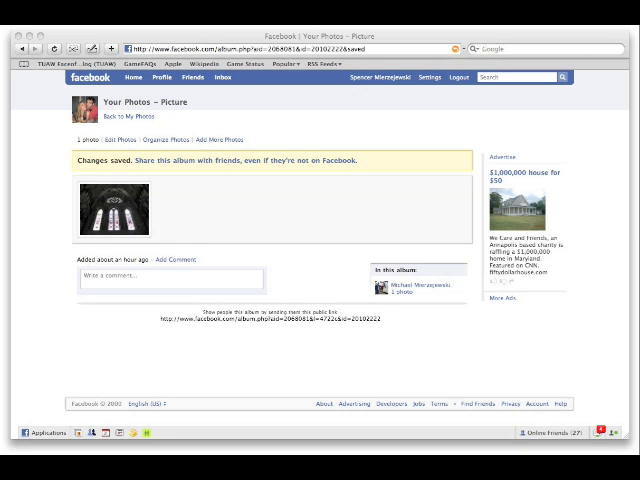